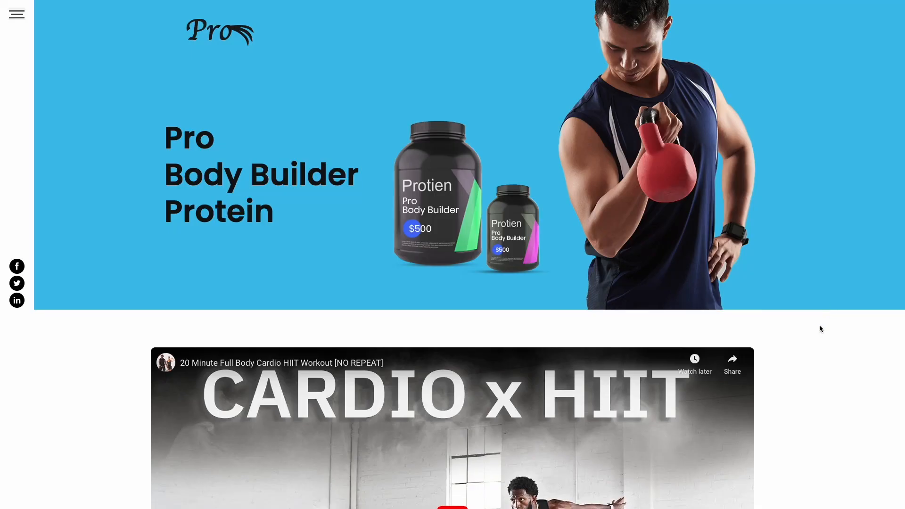
- Start a new Video Carousel from the widget catalog, loading four sample video items
scroll("down", 3)
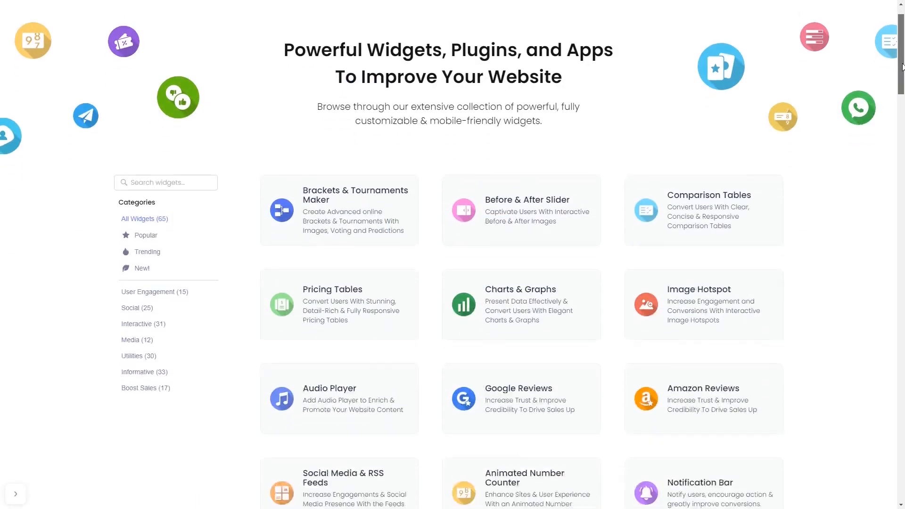
scroll("down", 3)
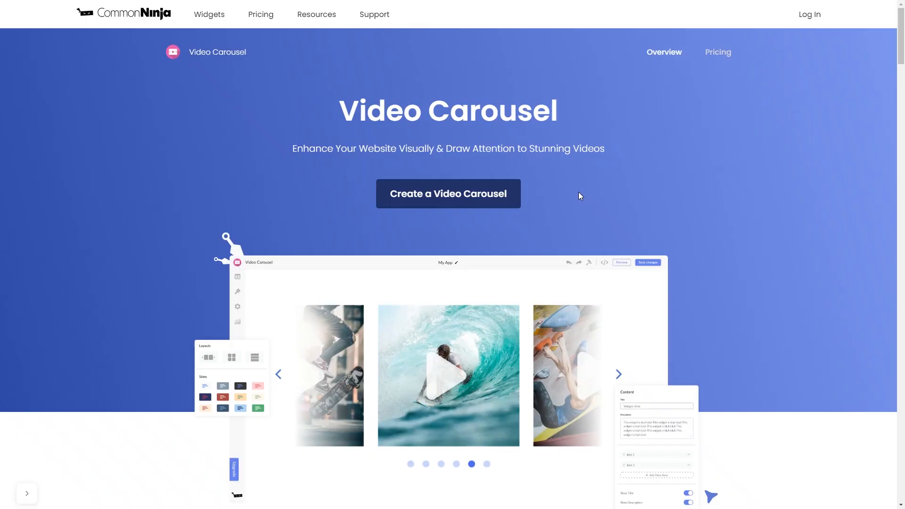
mouse_move(494, 207)
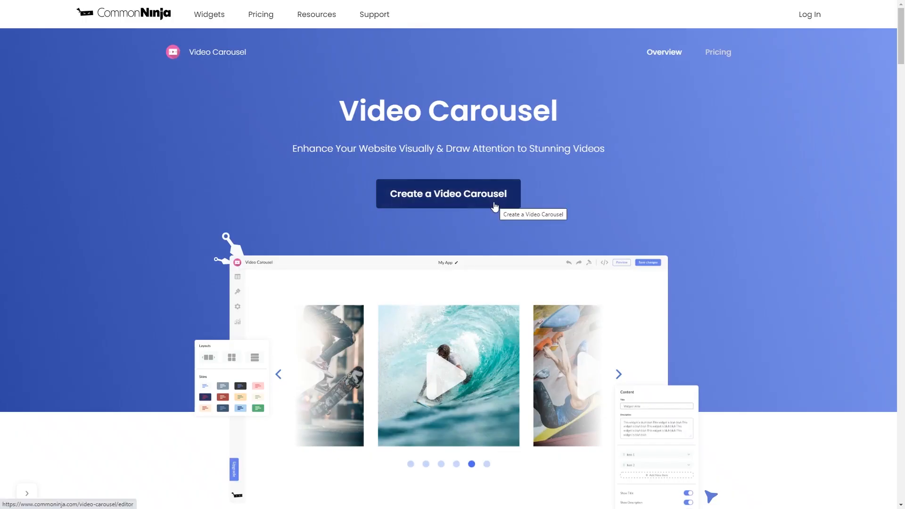
left_click(449, 193)
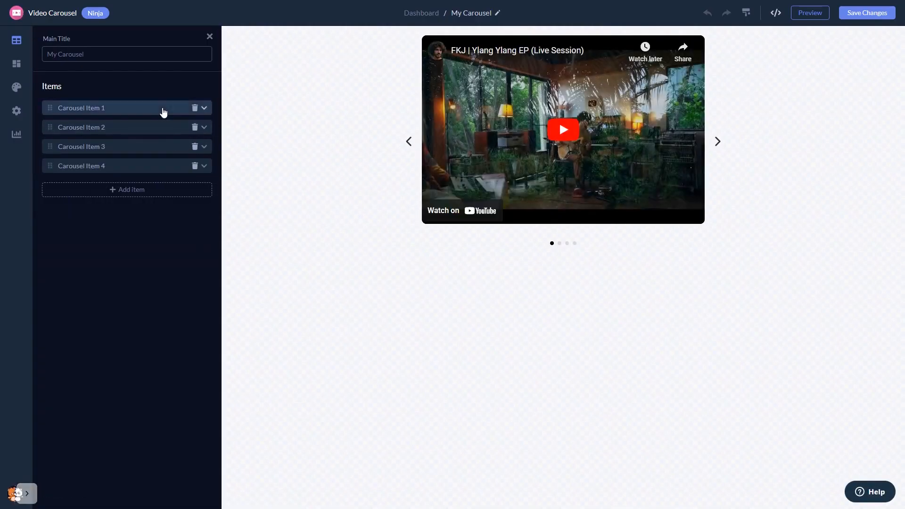
- Expand Carousel Item 1, try layout-3, then settle on layout-5 with single video and vertical dots
left_click(204, 107)
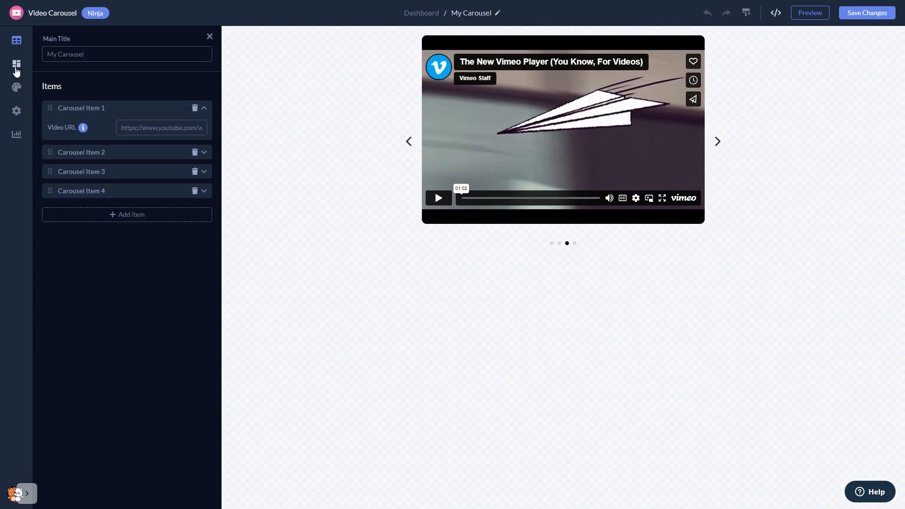
left_click(16, 64)
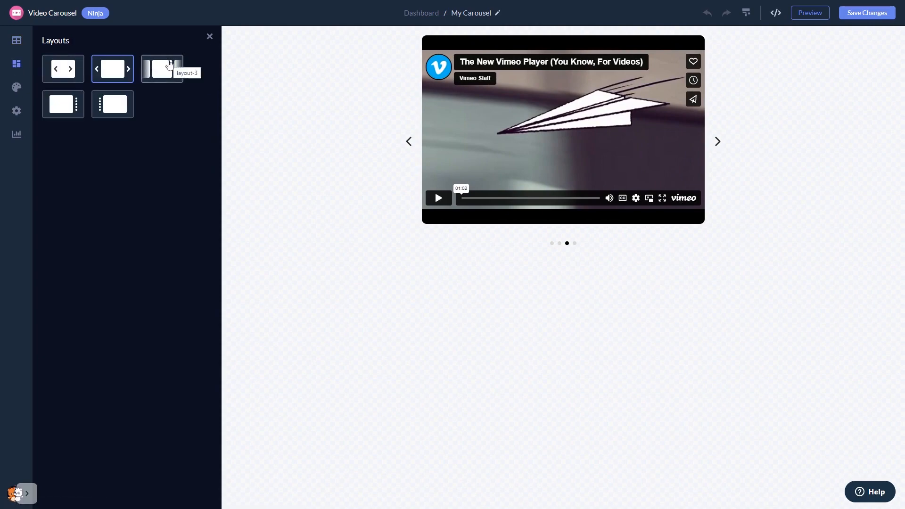
left_click(162, 69)
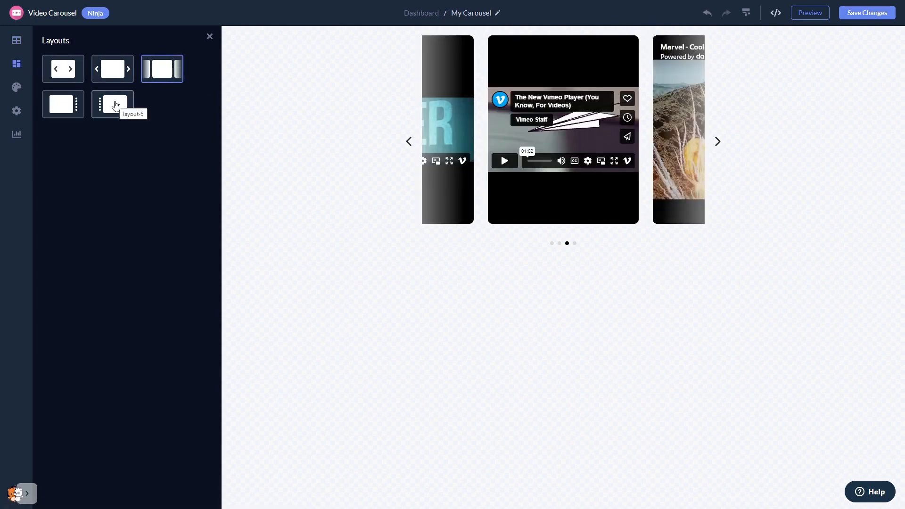
left_click(112, 104)
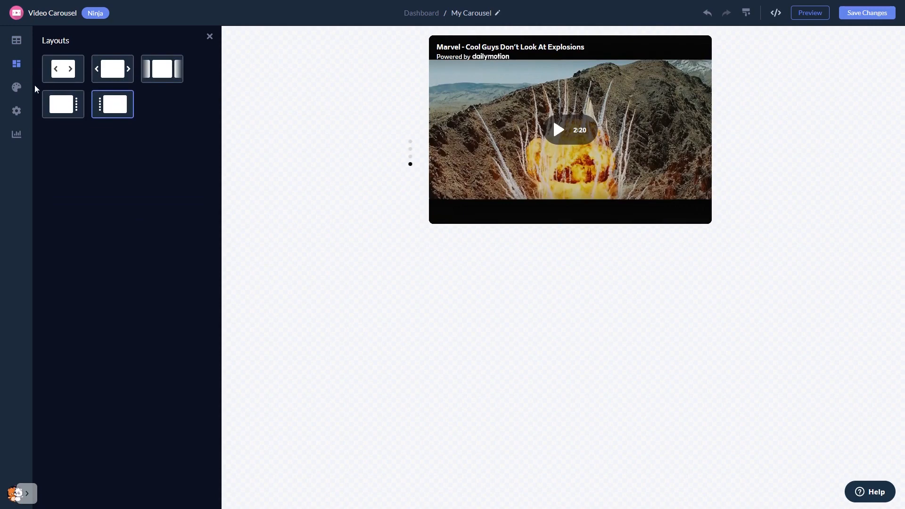
- Review the Design styling, then the Settings with looping on, pagination visible, title and arrows hidden
left_click(16, 87)
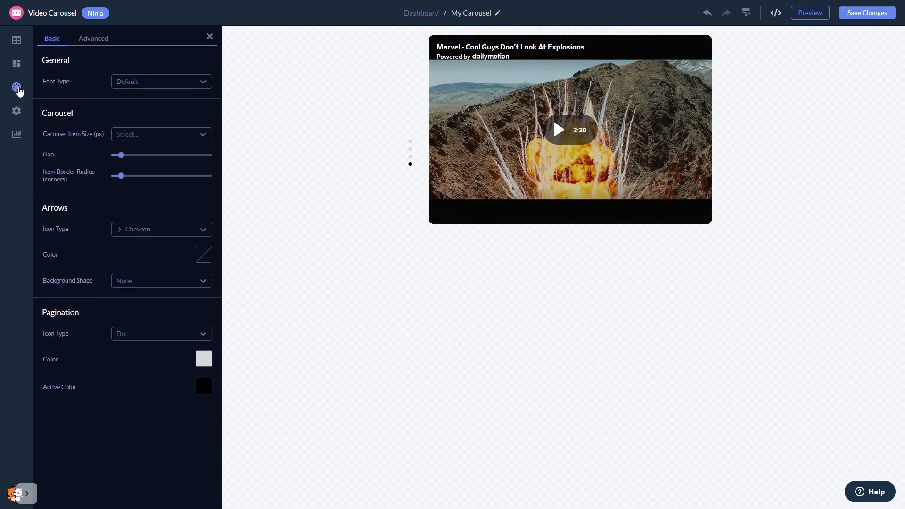
mouse_move(16, 111)
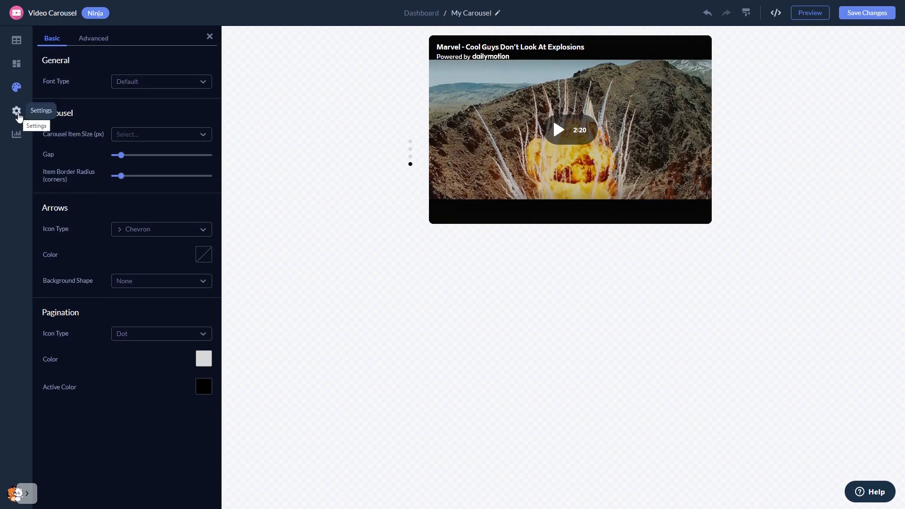
left_click(16, 111)
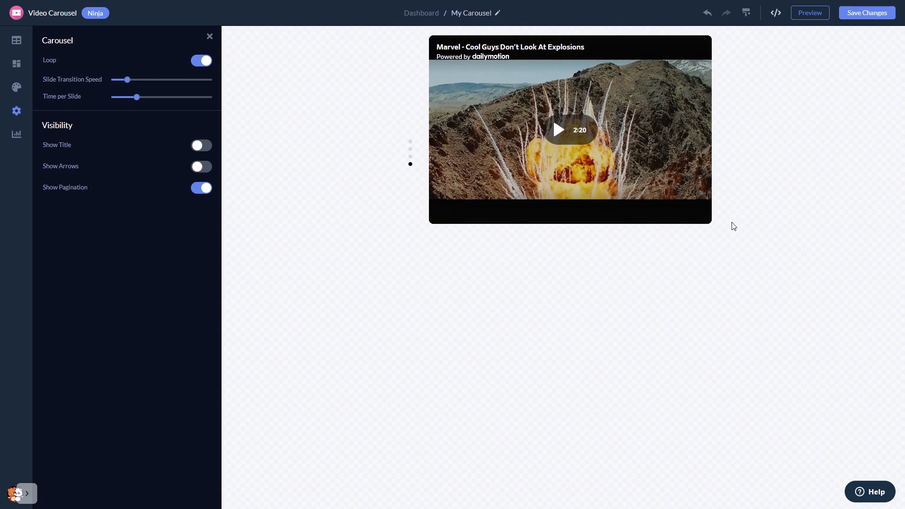
mouse_move(855, 15)
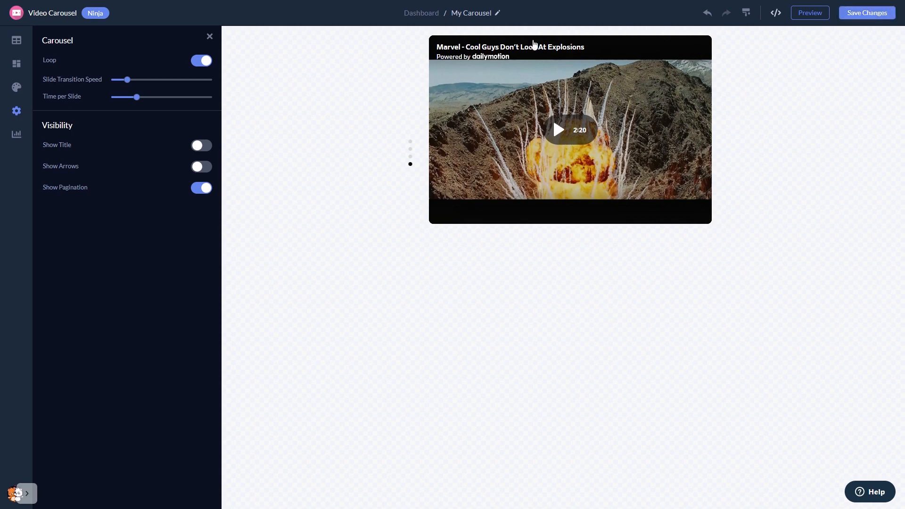
mouse_move(422, 14)
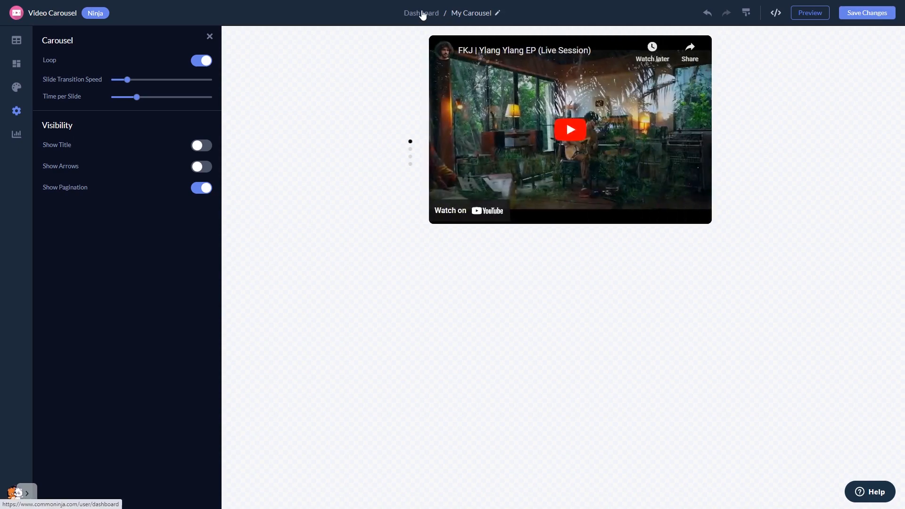
- Return to the Dashboard, copy the carousel's installation code via 'Add to site', and dismiss the dialog
left_click(420, 14)
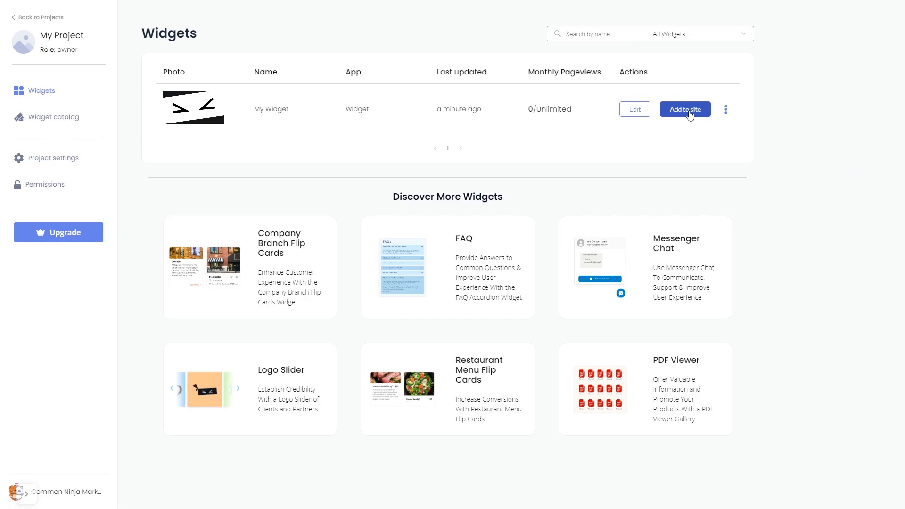
left_click(684, 110)
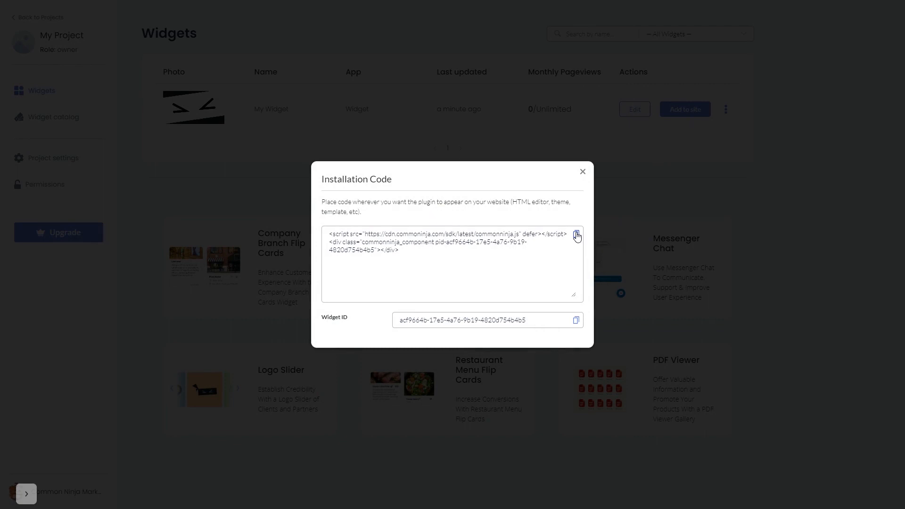
mouse_move(582, 172)
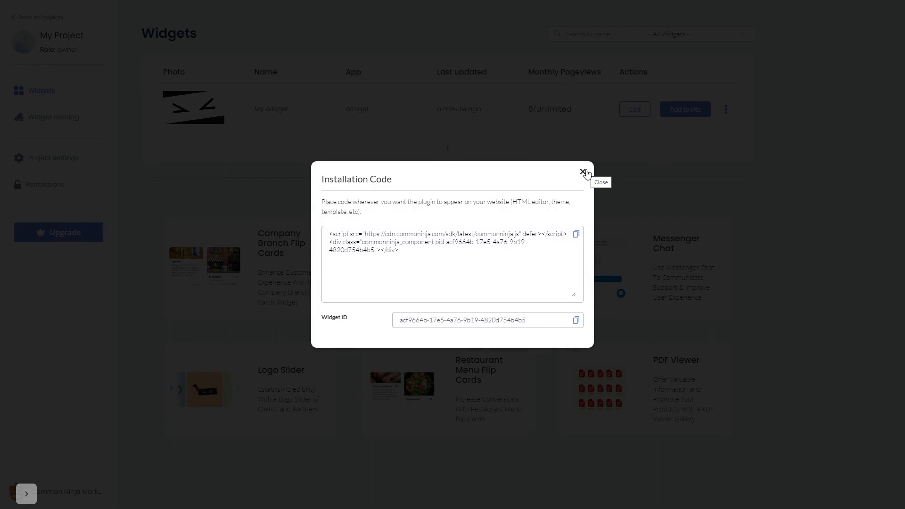
left_click(582, 171)
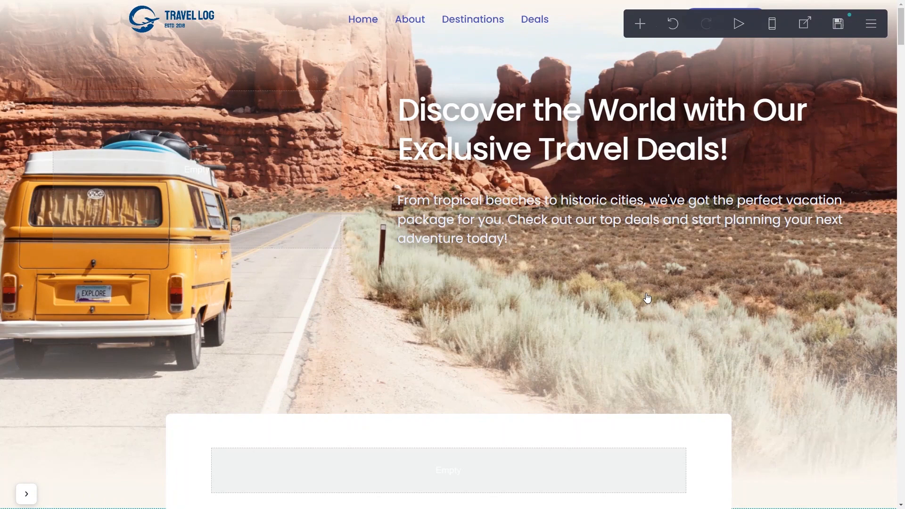
mouse_move(566, 367)
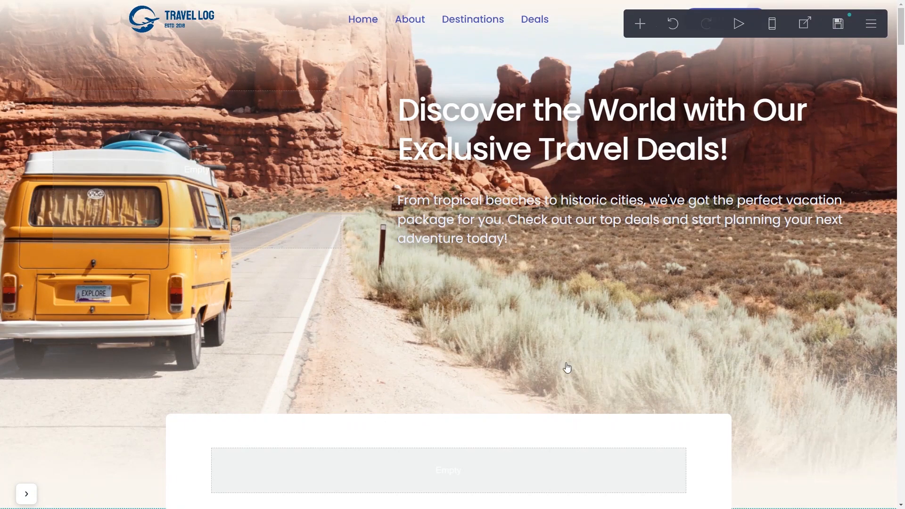
- Select the Travel Log page container and bring up the Add Element list
left_click(447, 470)
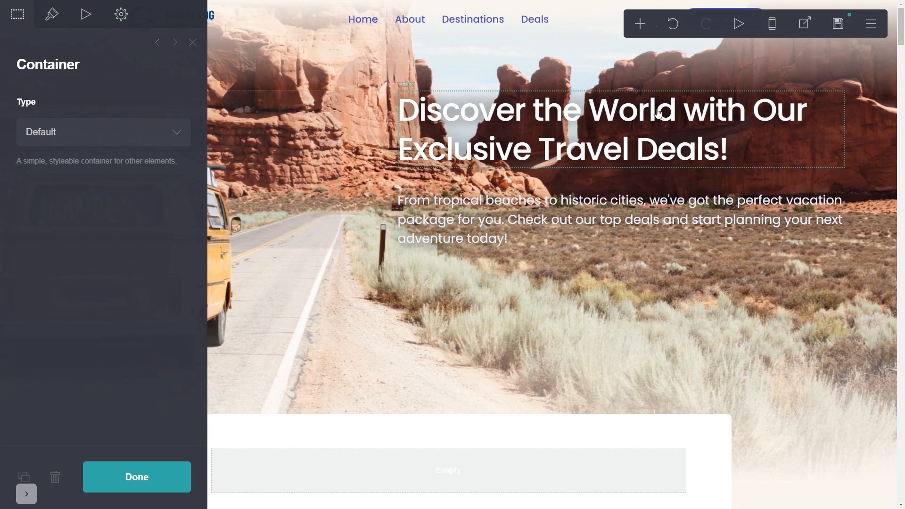
left_click(641, 23)
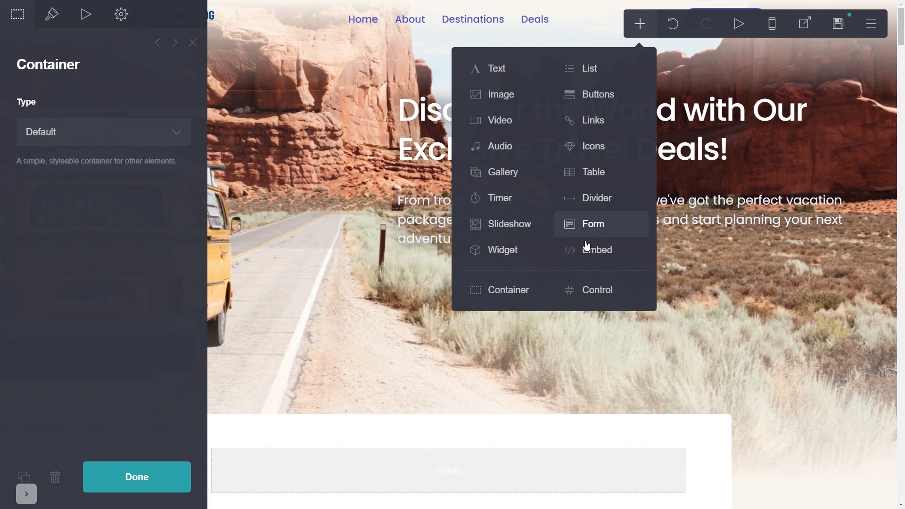
- Add an Embed element with the Common Ninja code, finish with Done, and view the live carousel
left_click(597, 249)
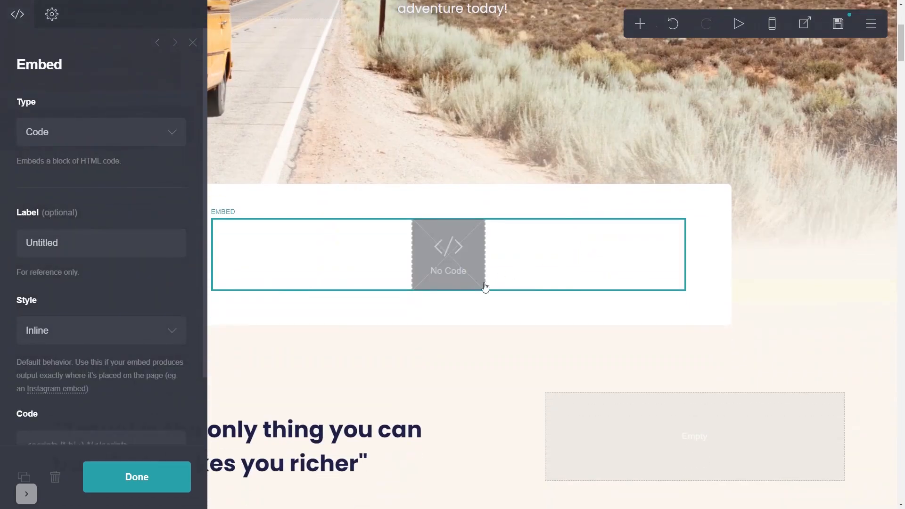
mouse_move(470, 294)
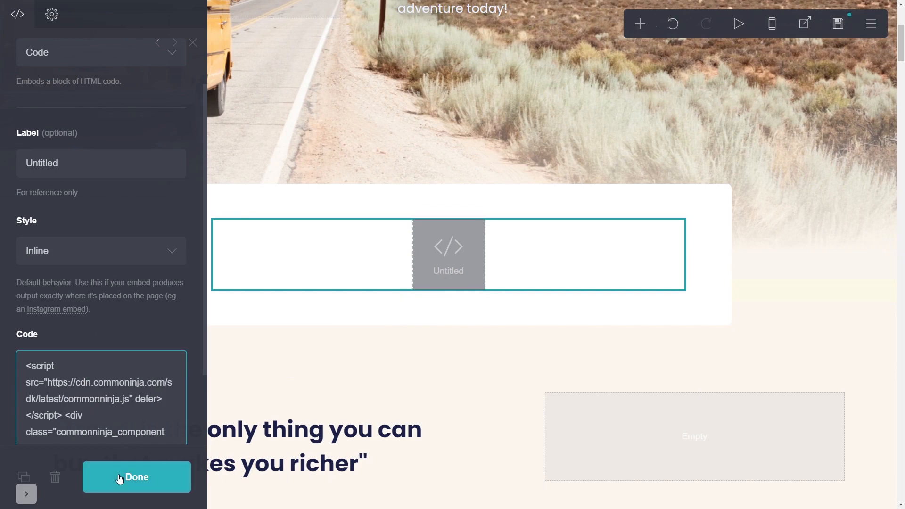
left_click(137, 477)
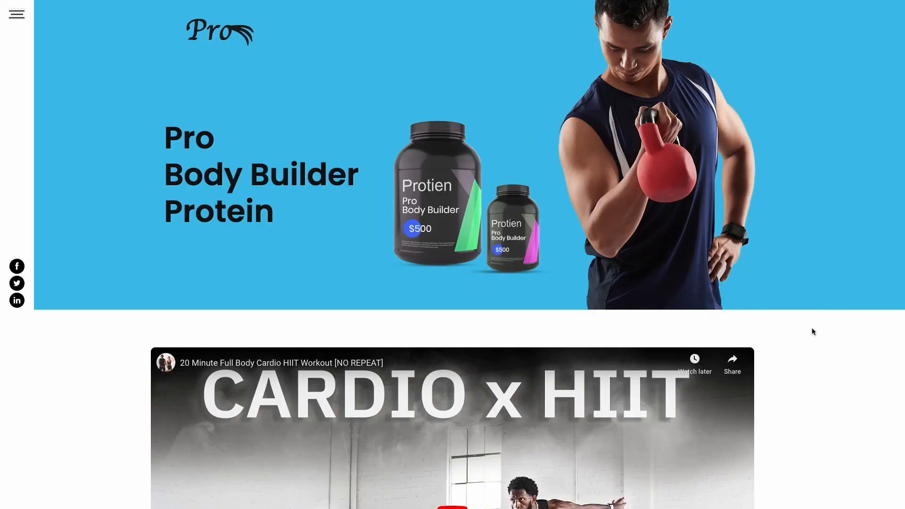
scroll("down", 3)
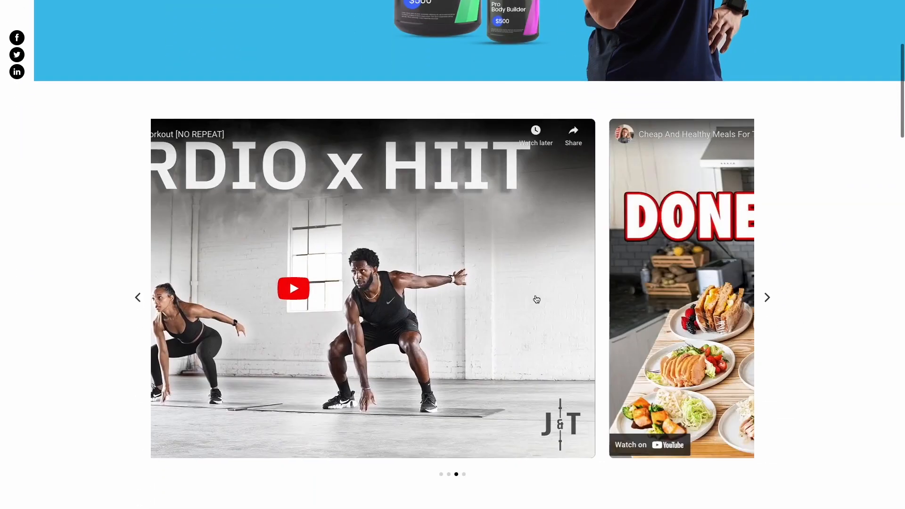